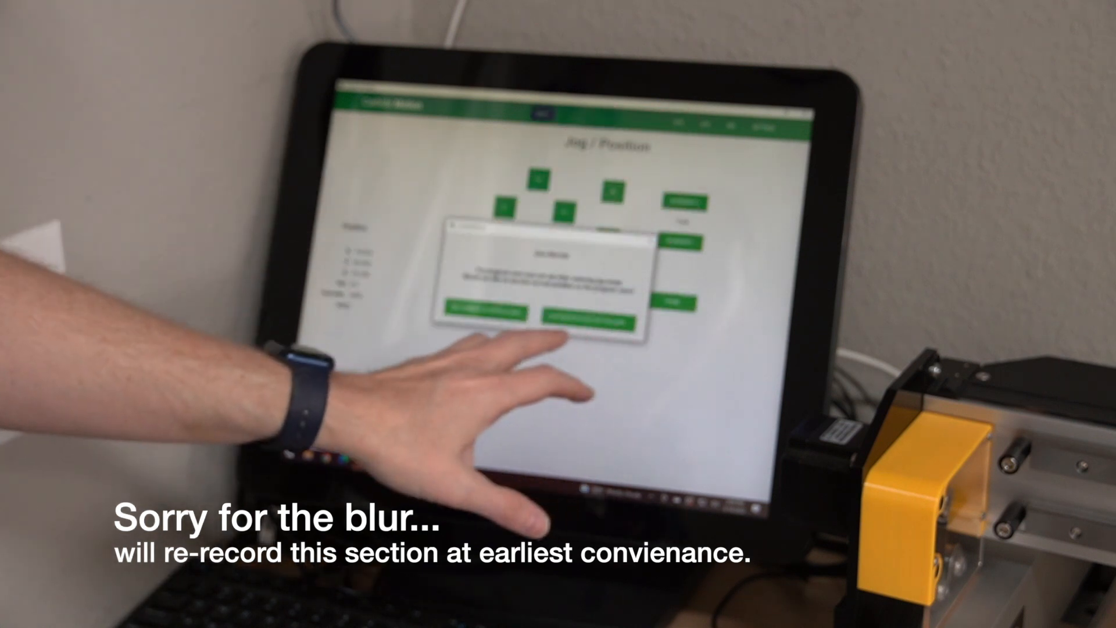
Show the controller log window beside the MDI screen
click(486, 311)
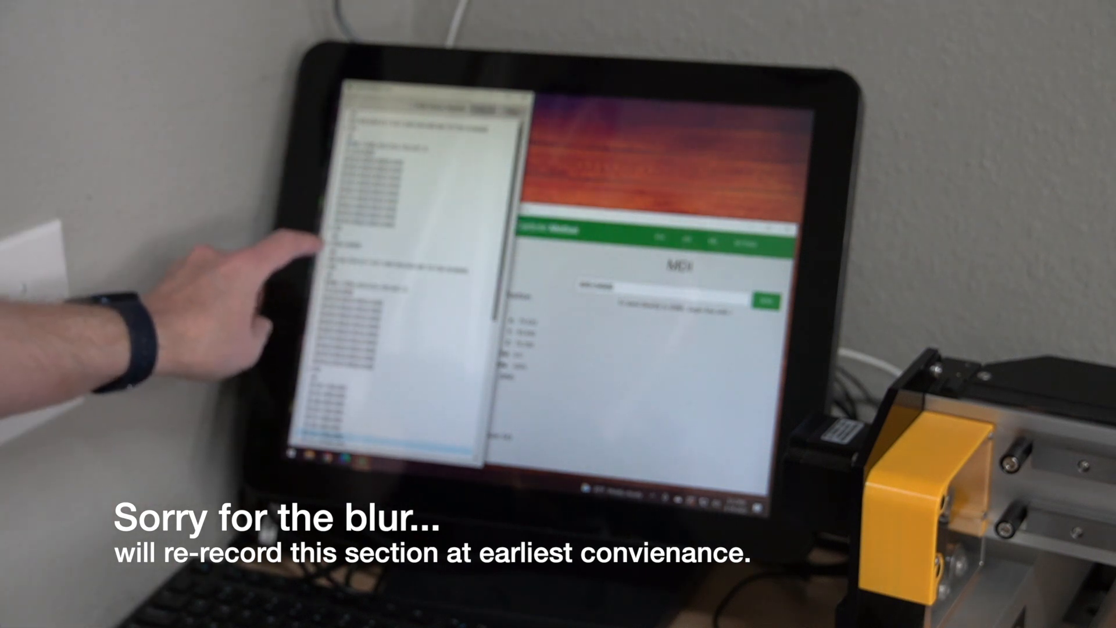
mouse_move(299, 271)
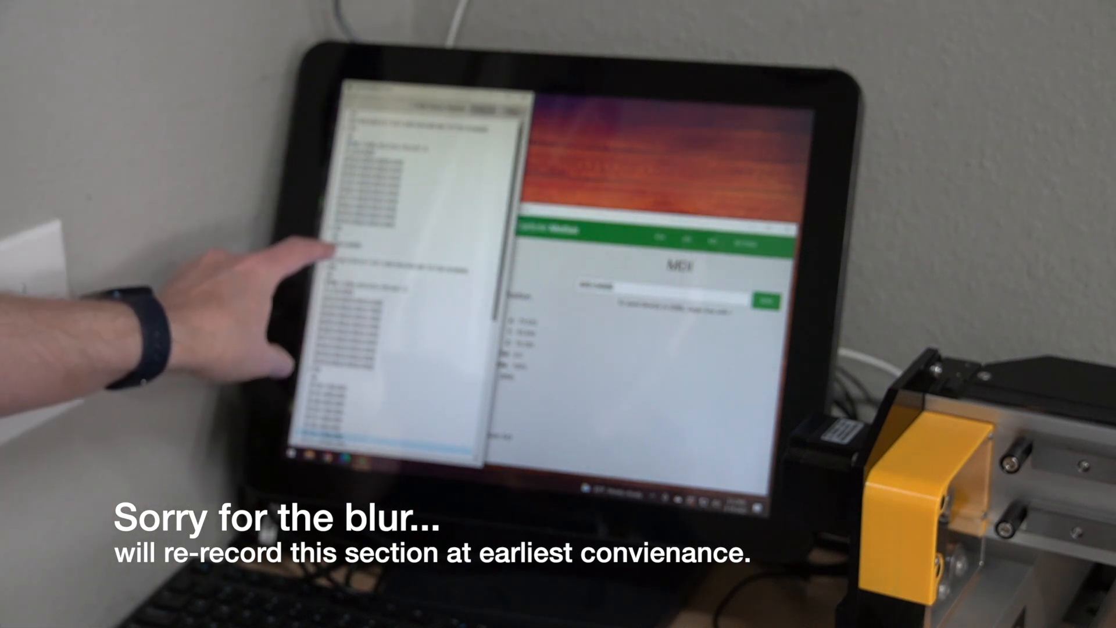